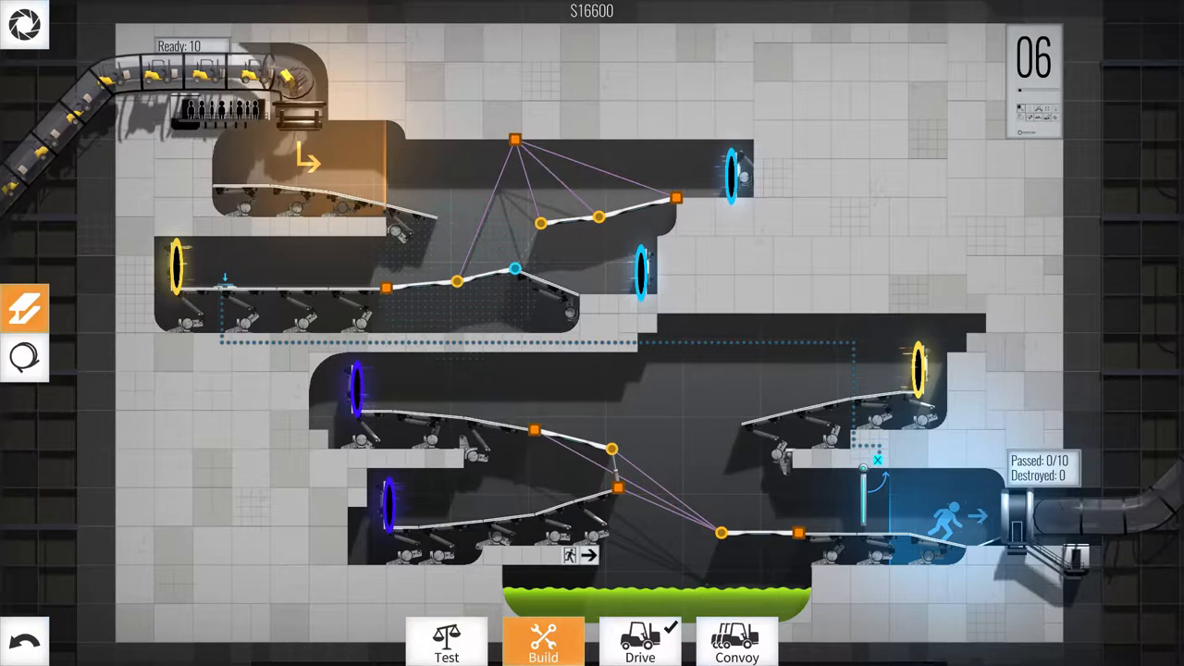
Place extra segments and a support piece on the bridges, bringing the cost to $19,950.
left_click(514, 268)
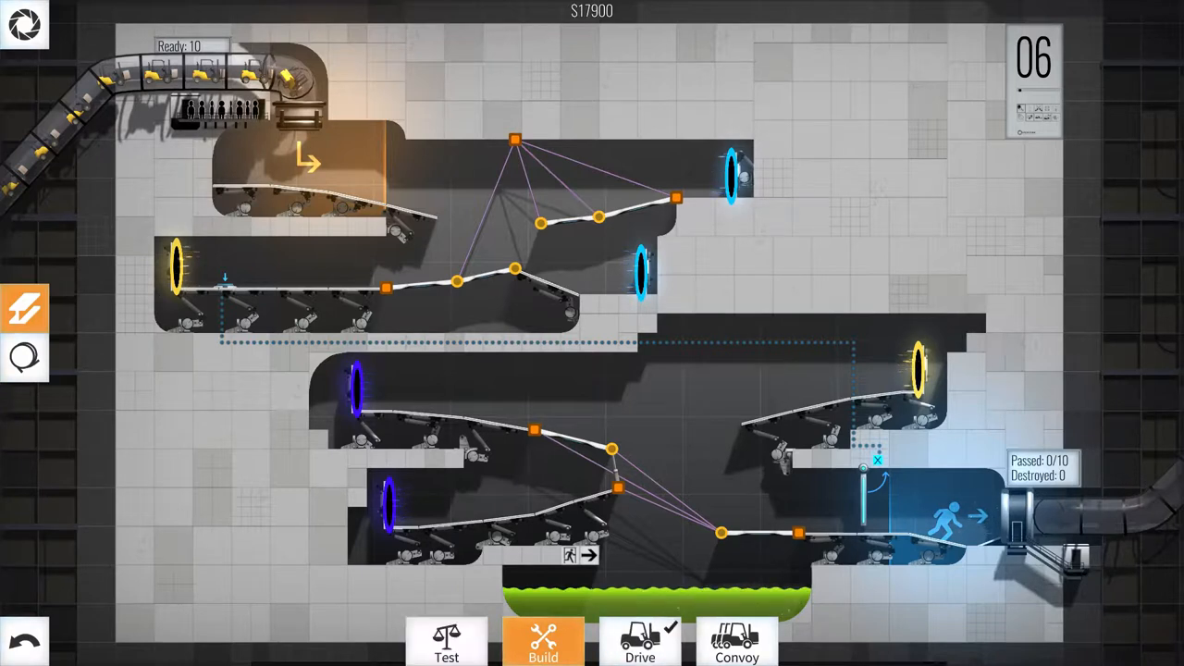
left_click(26, 359)
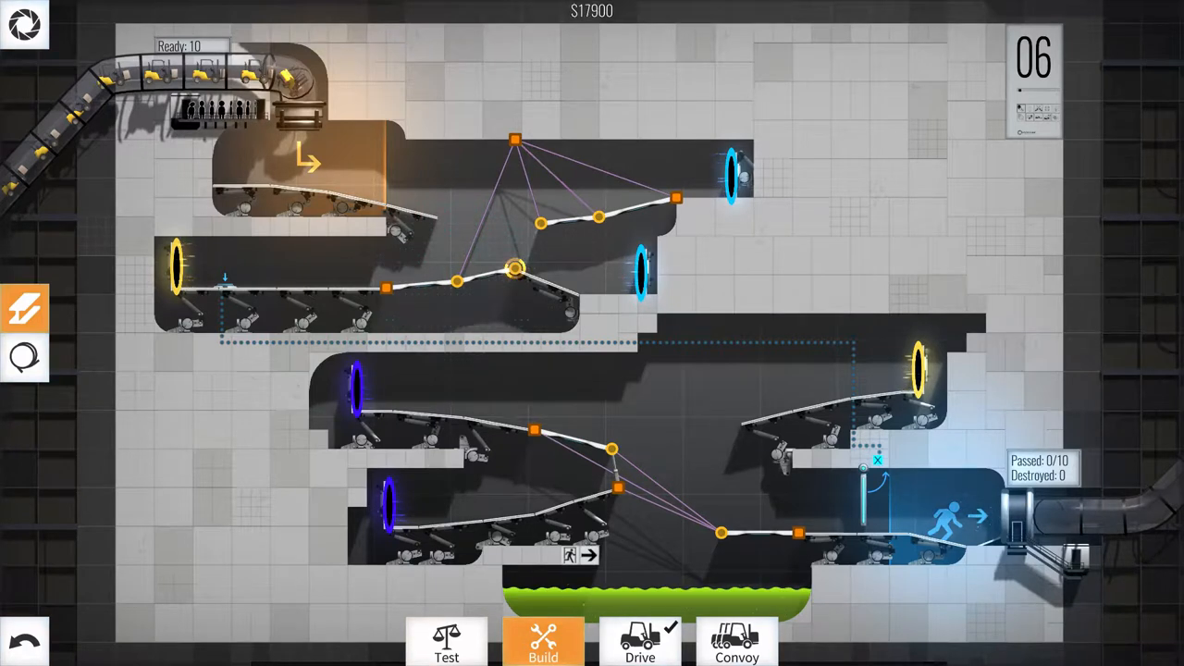
left_click(25, 359)
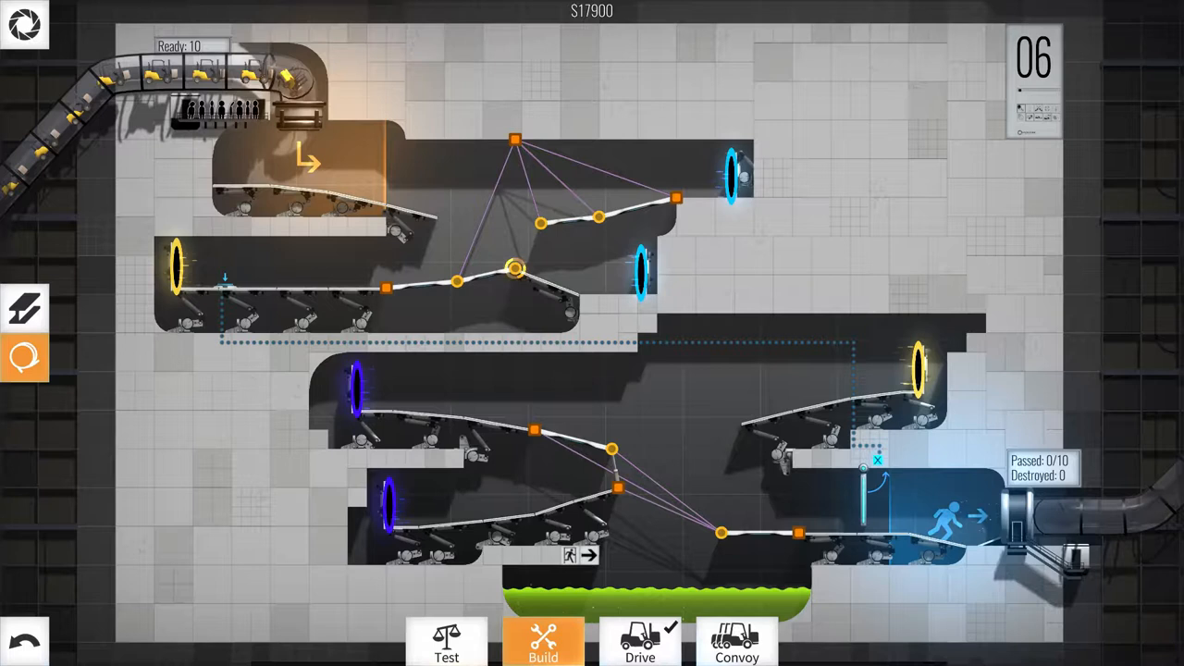
left_click(24, 307)
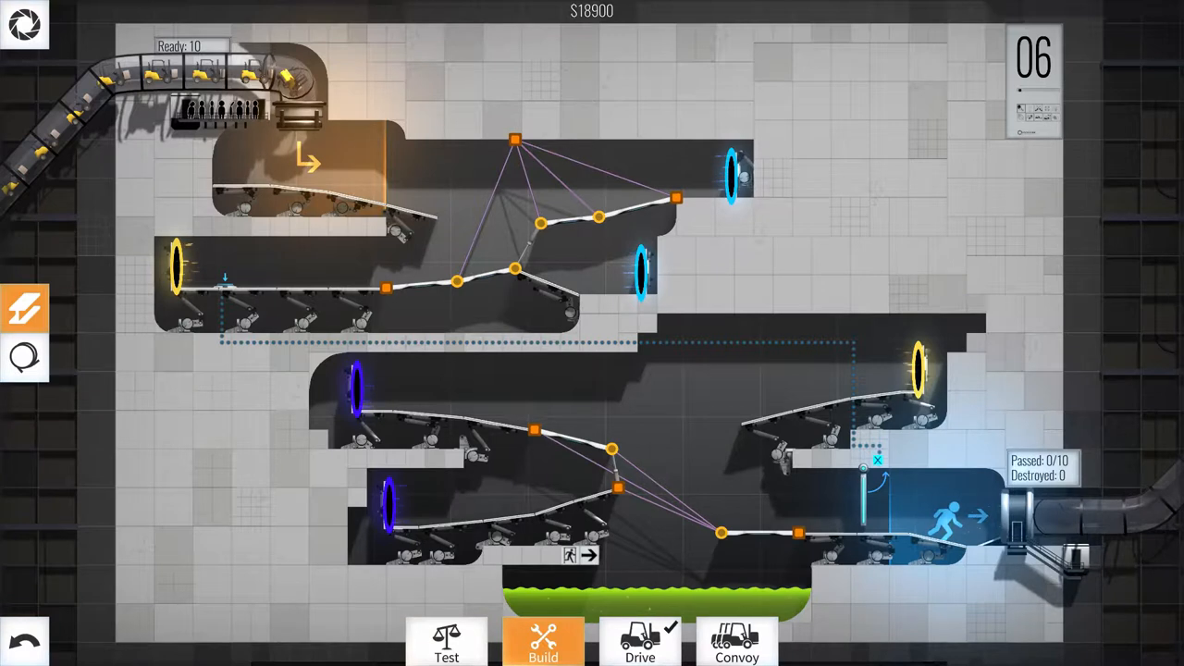
left_click(26, 358)
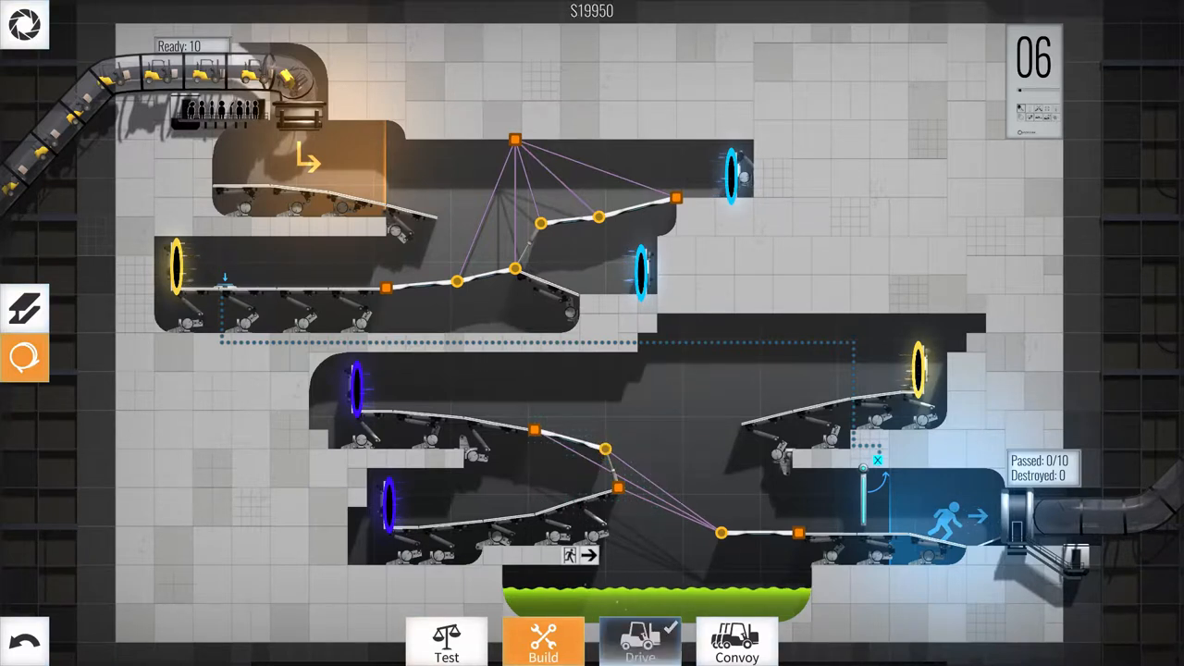
left_click(736, 640)
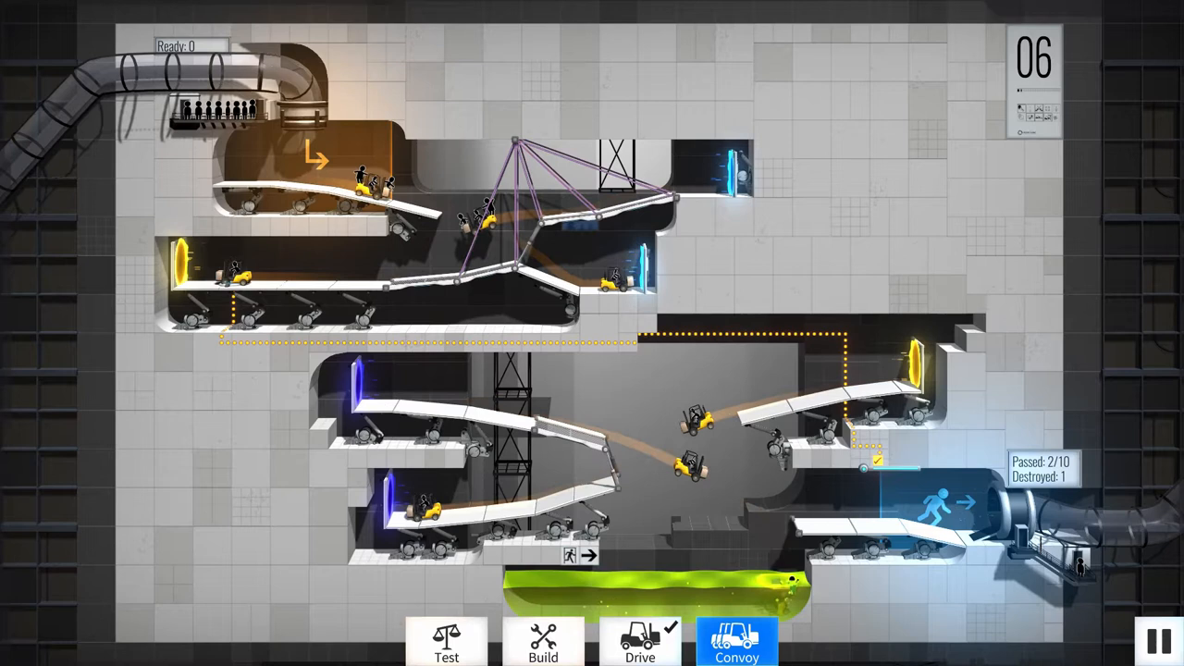
left_click(544, 640)
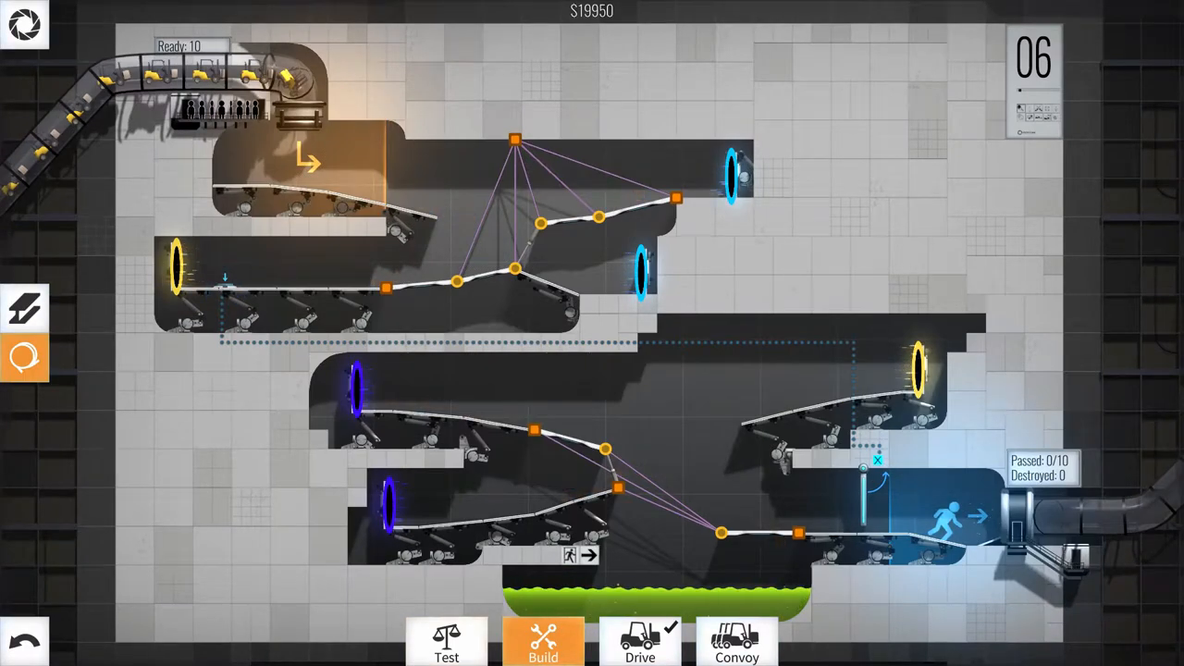
Reposition a lower-ramp joint and send the convoy across to the Well Done screen.
left_click(618, 488)
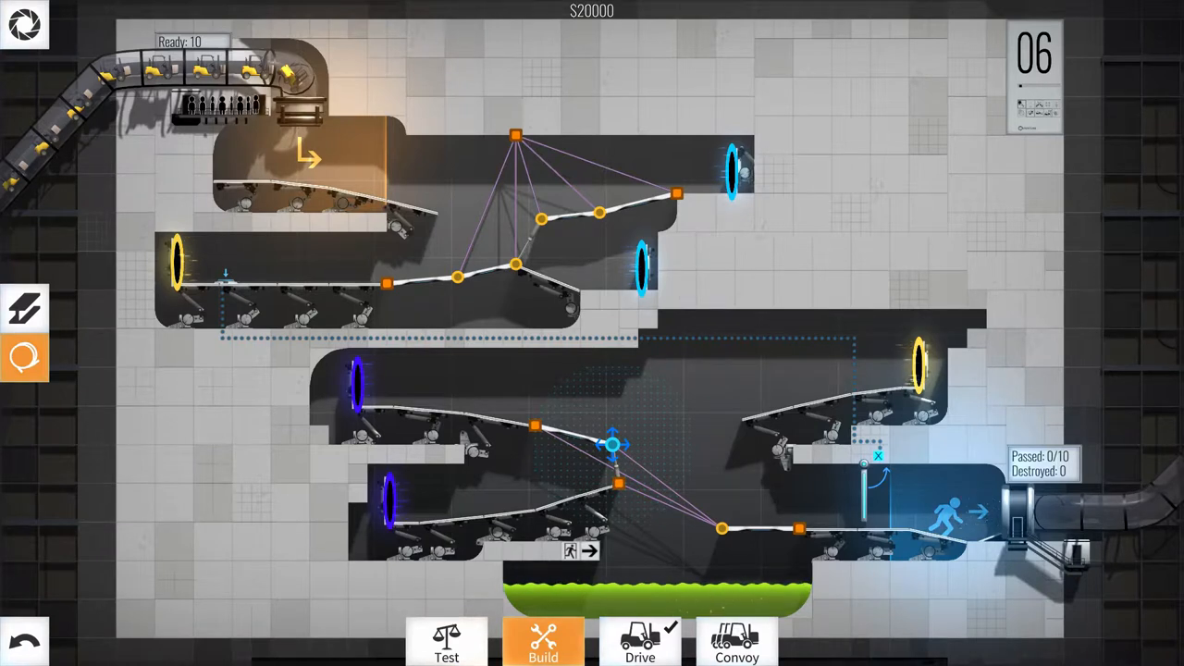
left_click_drag(611, 444, 601, 451)
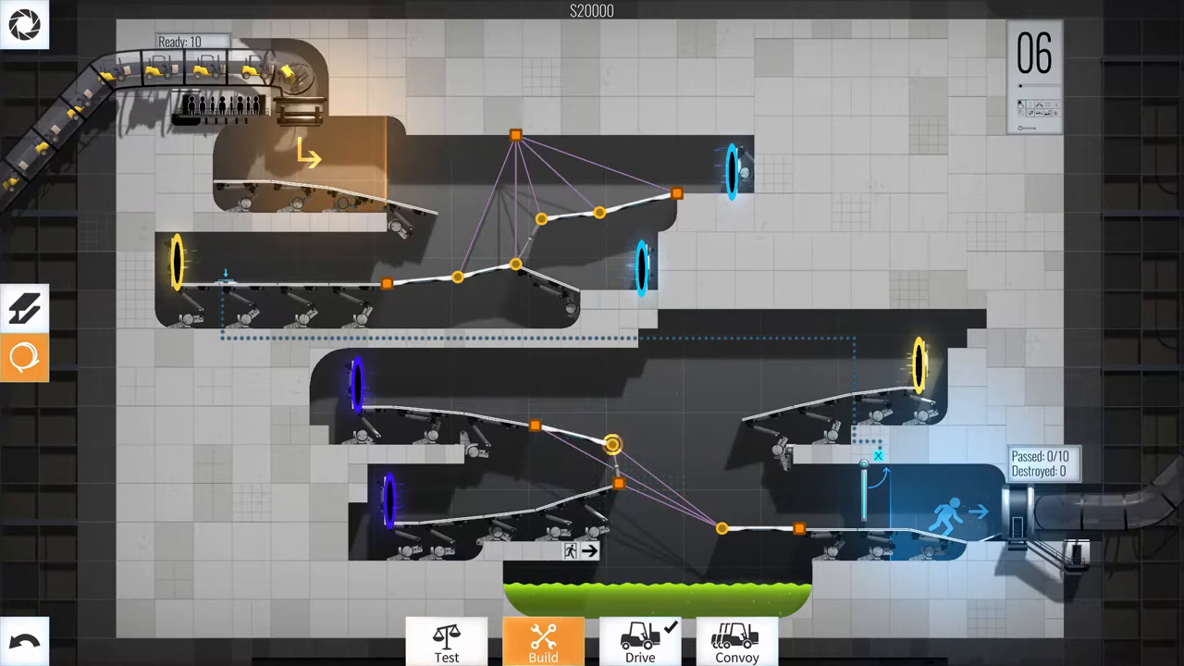
left_click(640, 639)
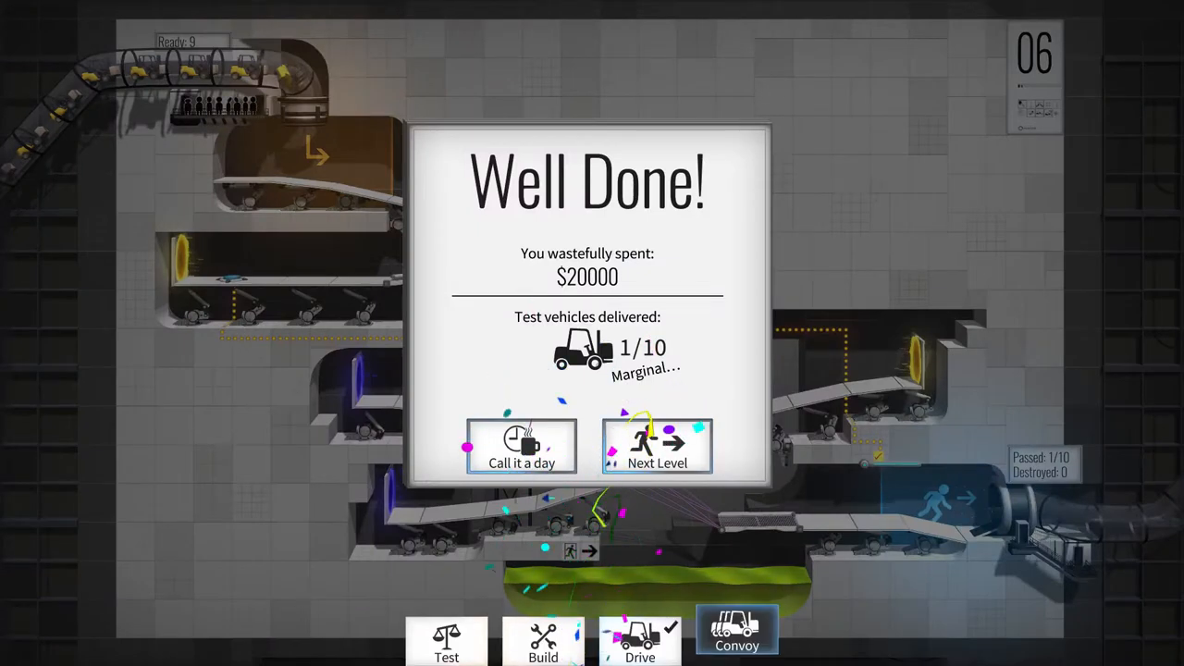
Keep editing instead of Next Level and add a support beam under the lower bridge.
left_click(659, 446)
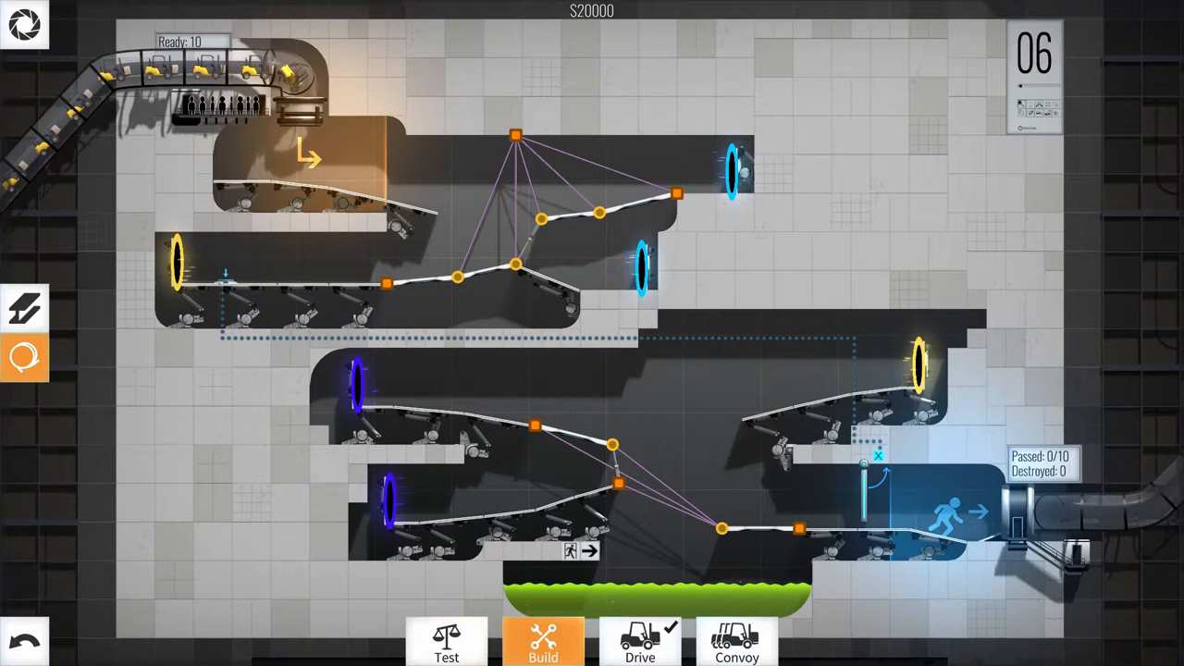
left_click(25, 307)
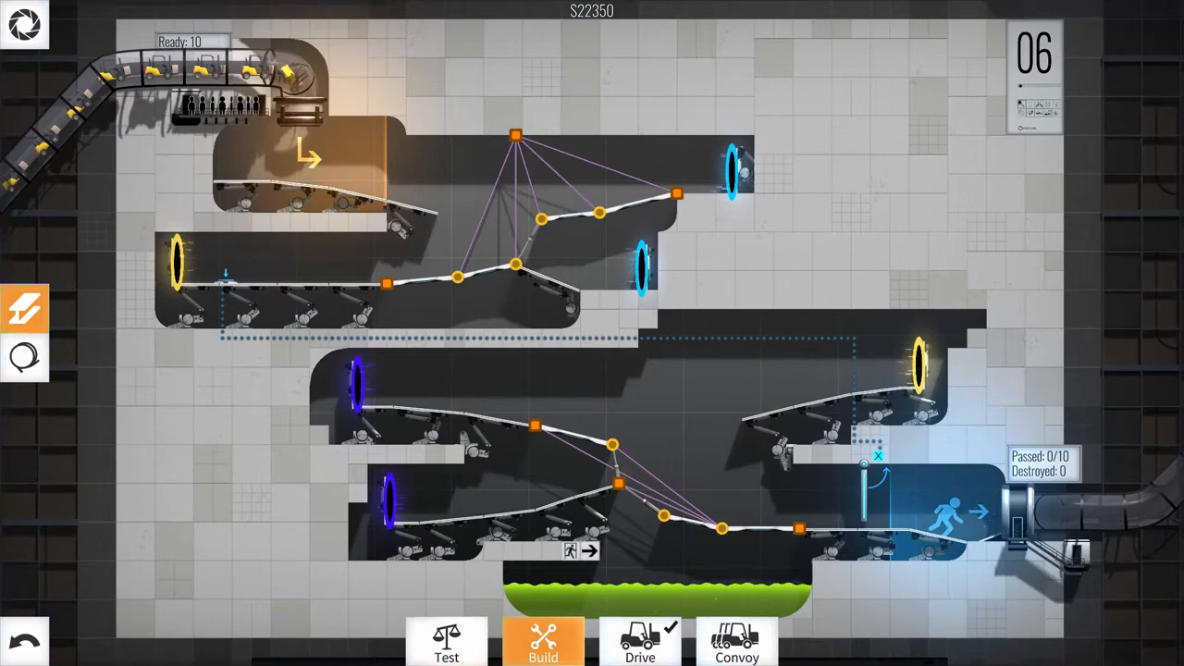
Add another lower-bridge support ($23,950) and run a brief single-vehicle drive trial.
left_click(25, 359)
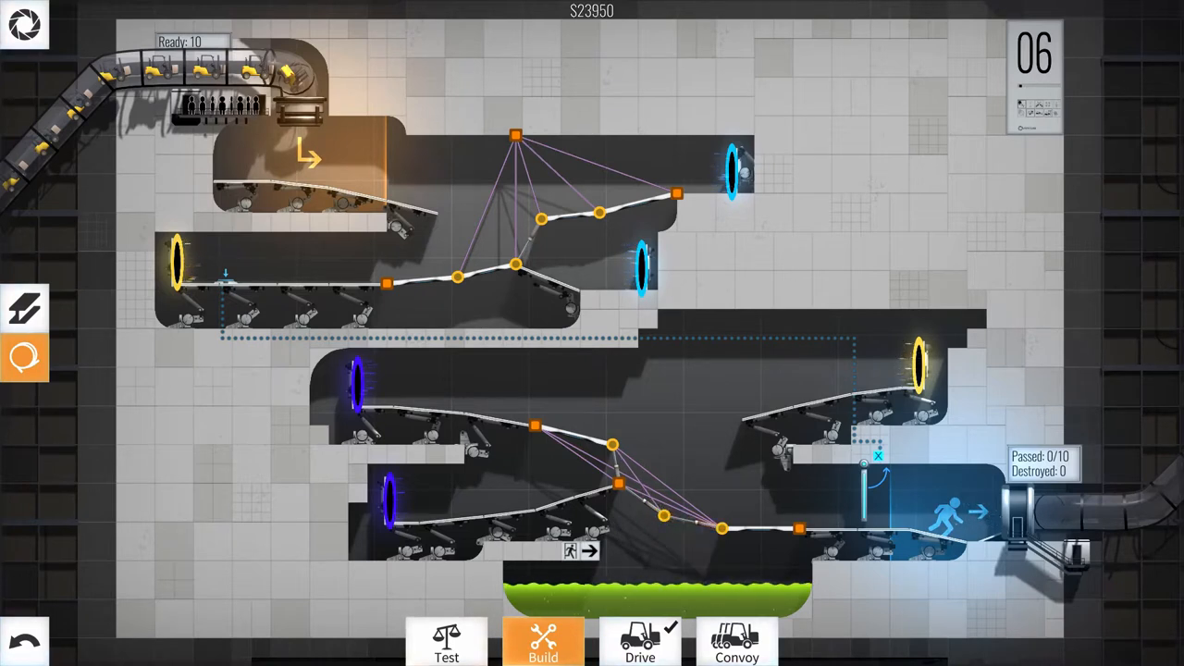
left_click(640, 640)
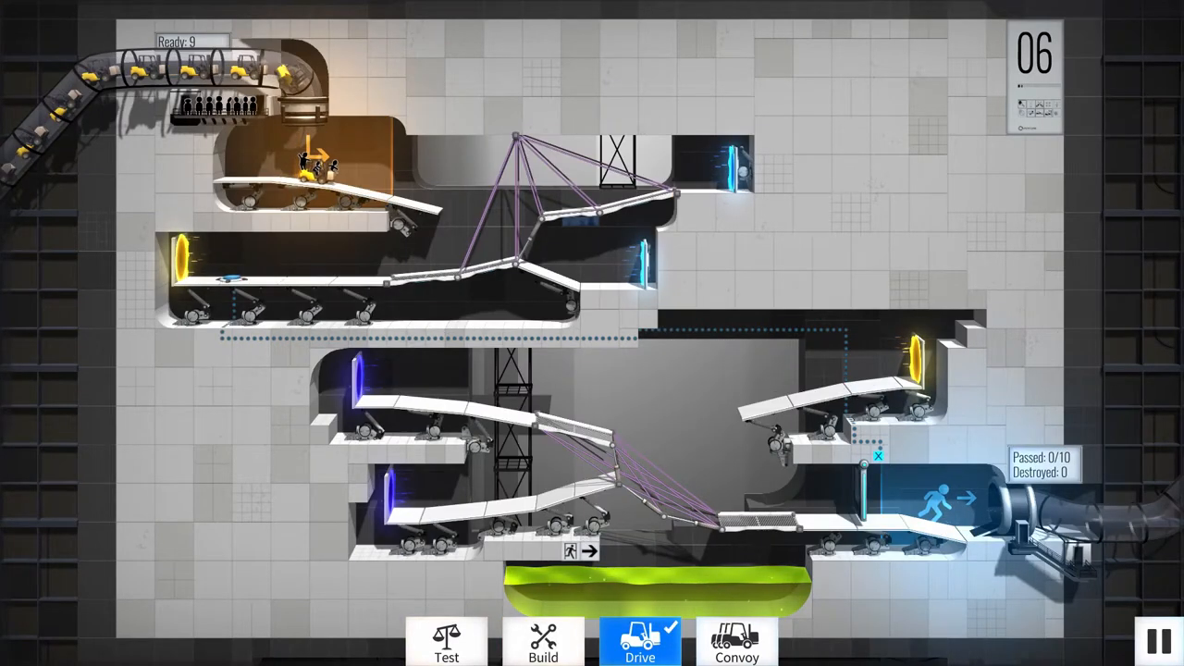
left_click(544, 640)
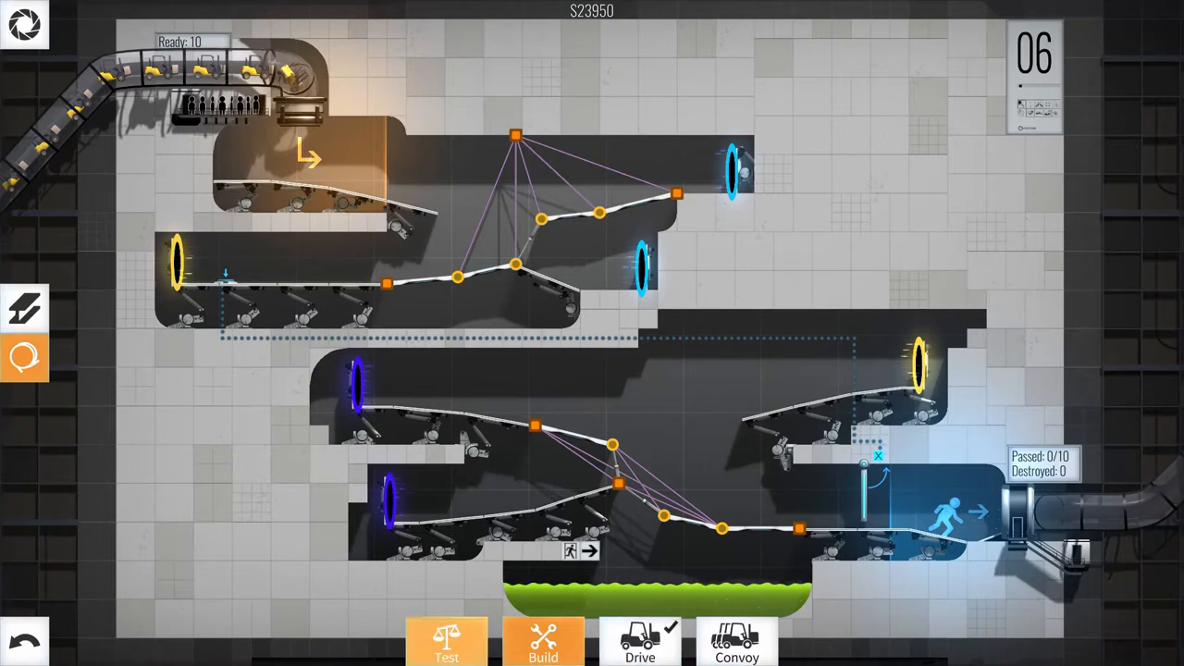
Run the Test stress simulation on the $23,950 design.
left_click(448, 640)
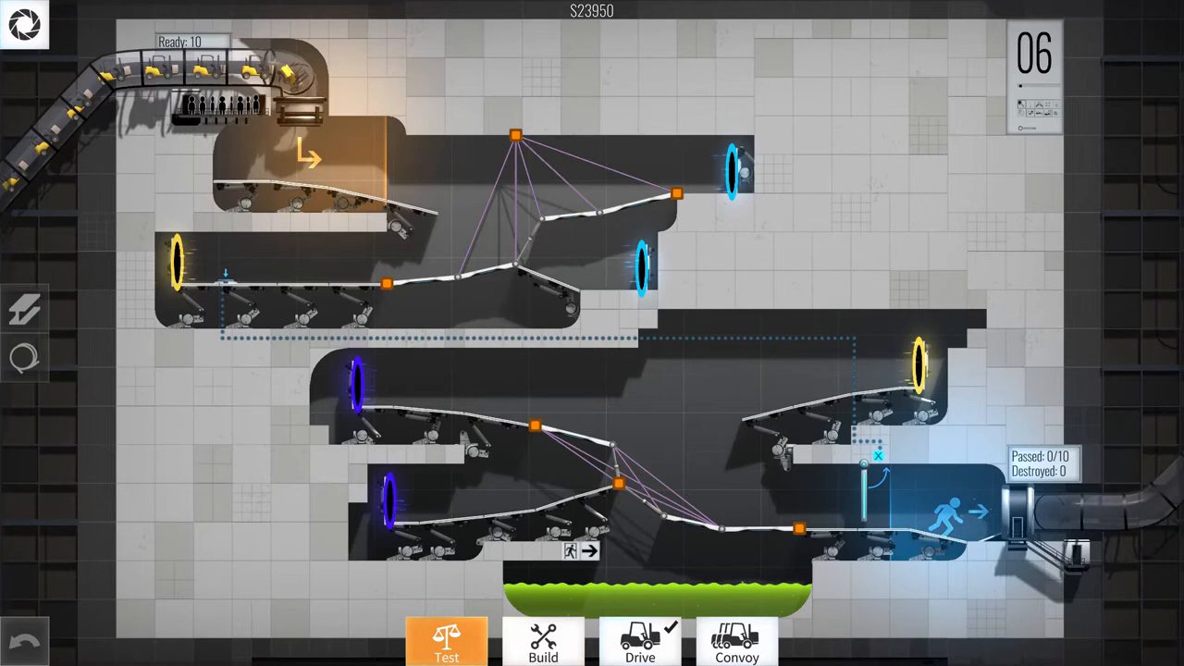
Reinforce the lower right bridge section to $28,700 and run a fresh structural test.
left_click(544, 640)
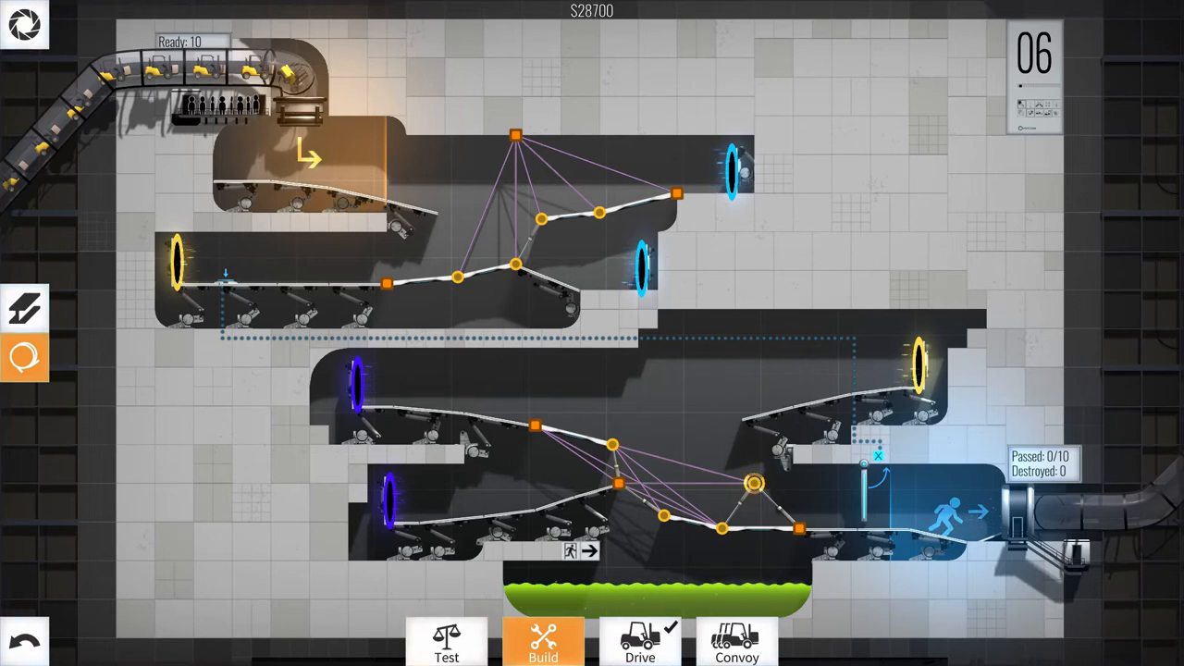
left_click(736, 640)
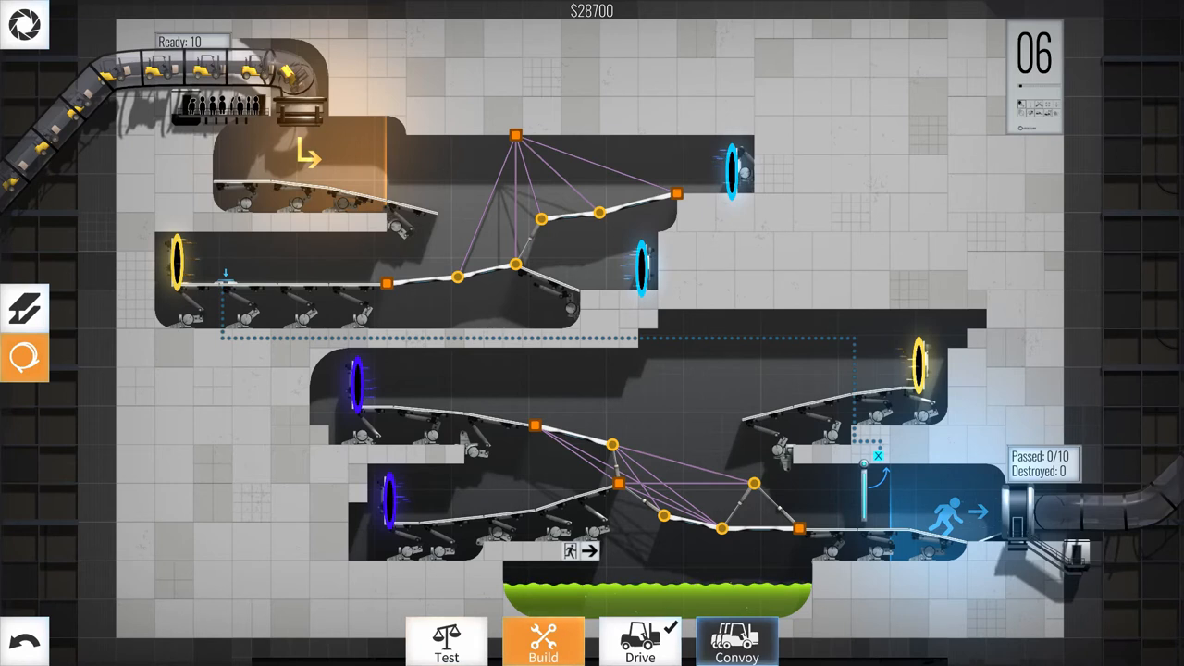
left_click(448, 640)
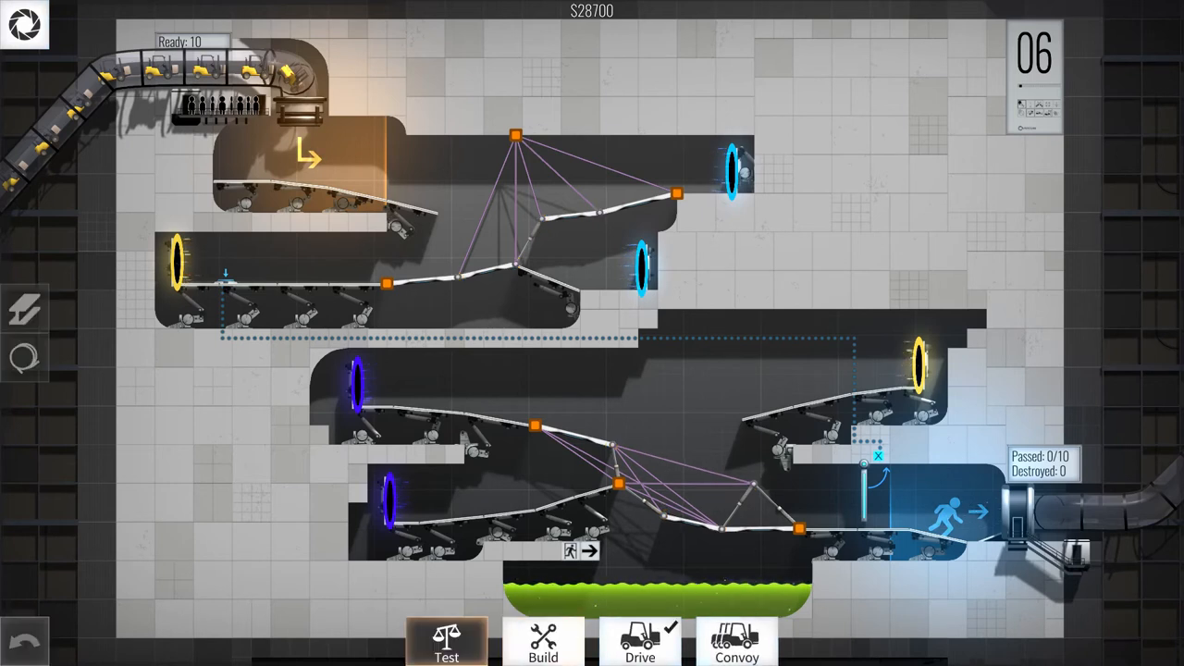